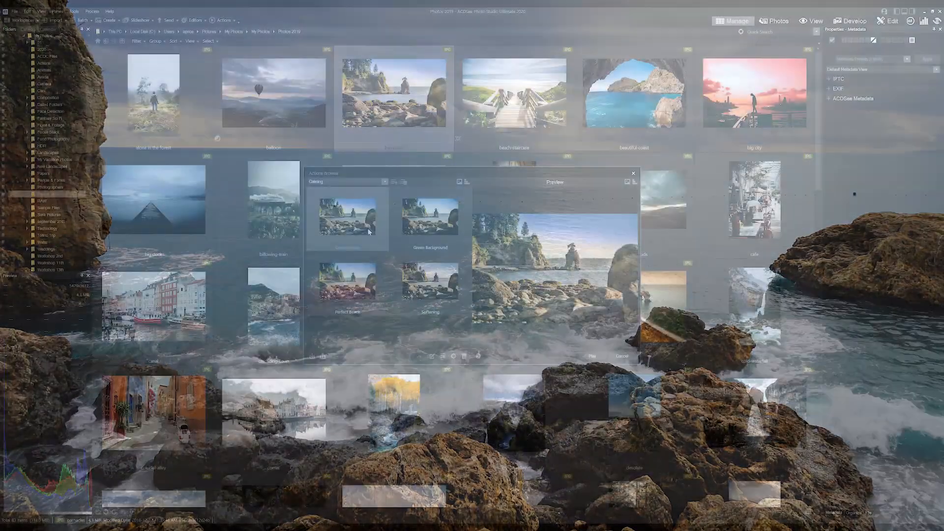
- Preview the Photo Effects actions, then close the Actions Browser to return to Photos 2019
click(381, 182)
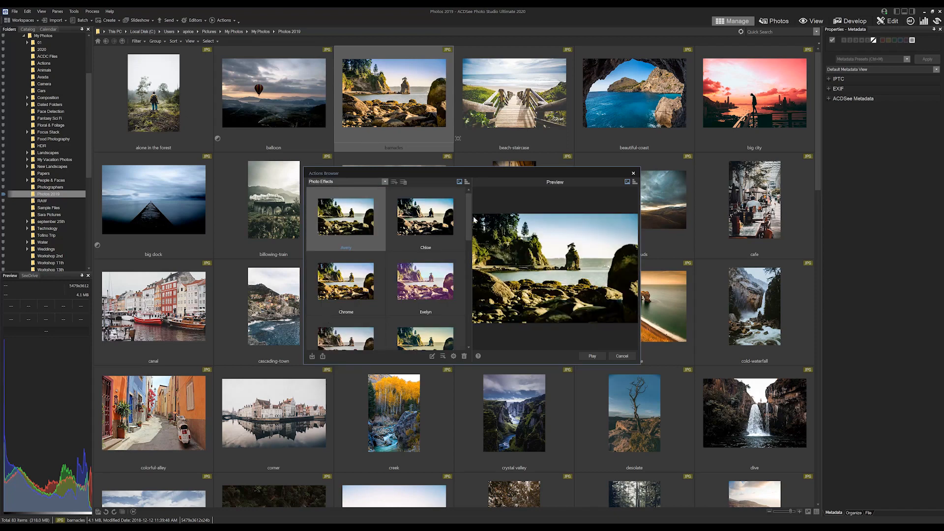
scroll(down, 3)
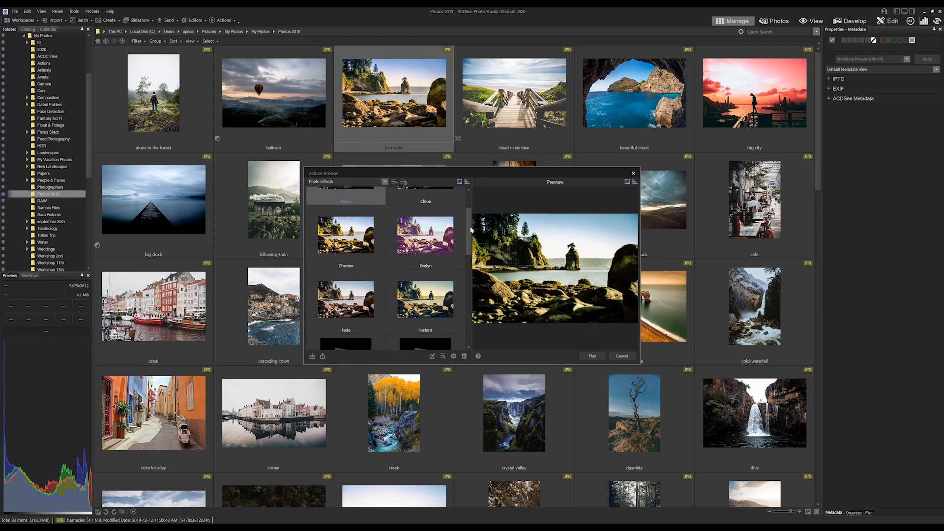
scroll(down, 3)
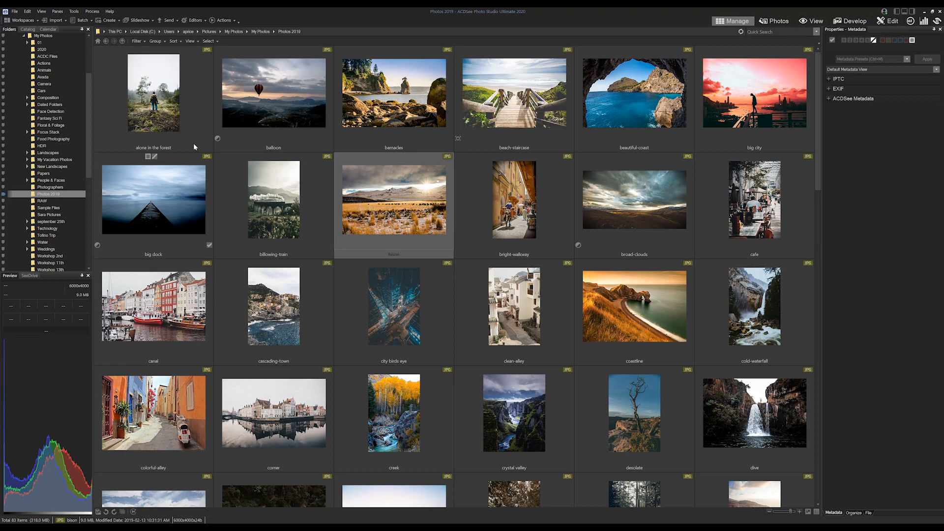
click(81, 20)
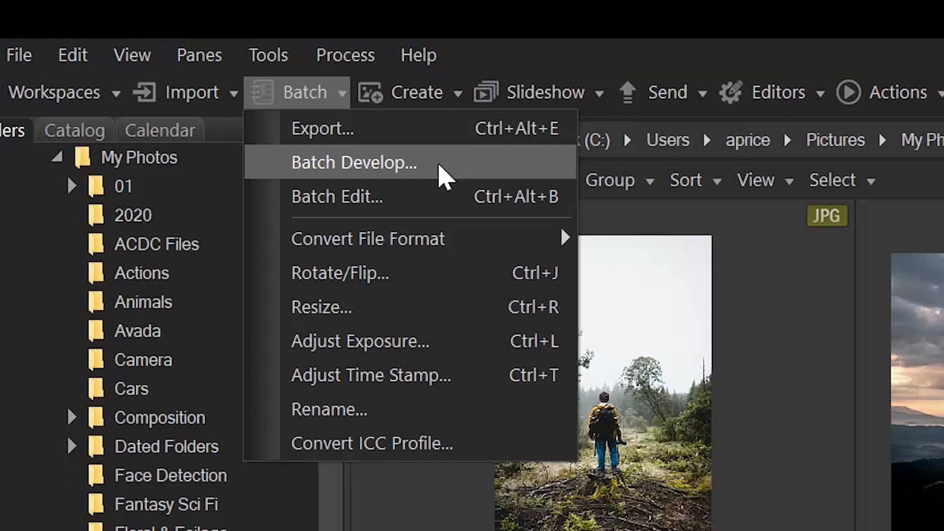
click(353, 164)
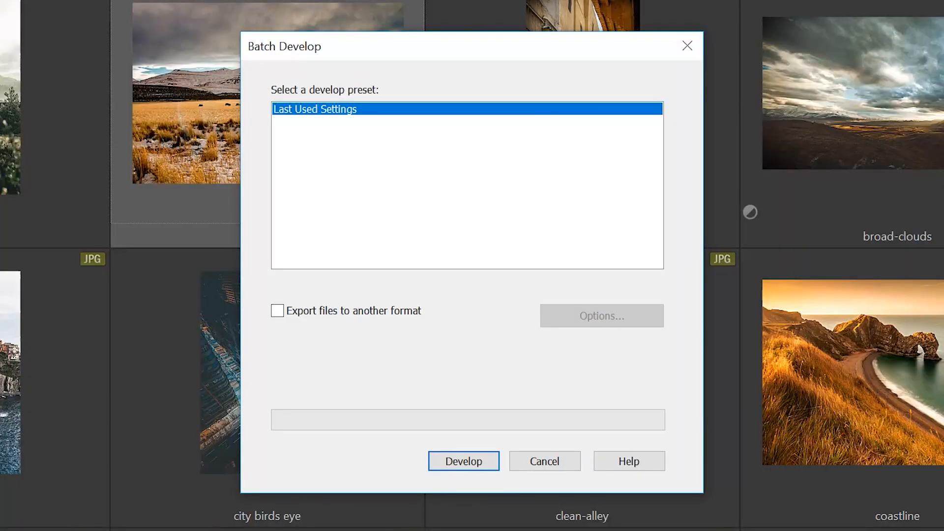
mouse_move(431, 57)
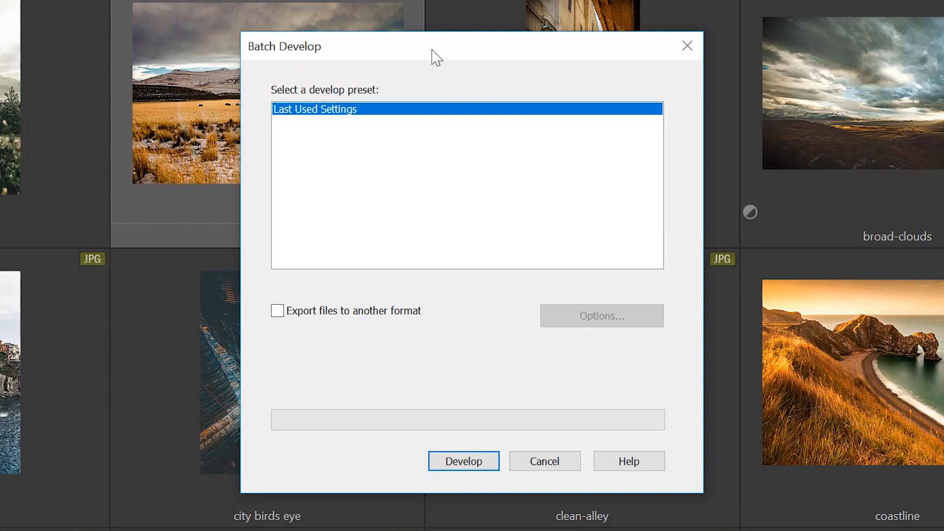
click(545, 461)
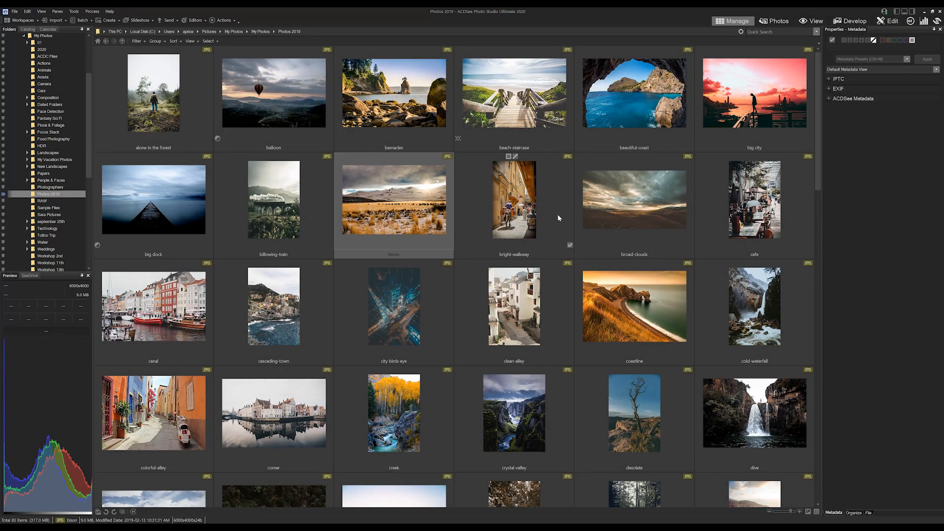
- Develop the broad-clouds photo with White Balance temperature -17, toggling the group to compare
click(635, 200)
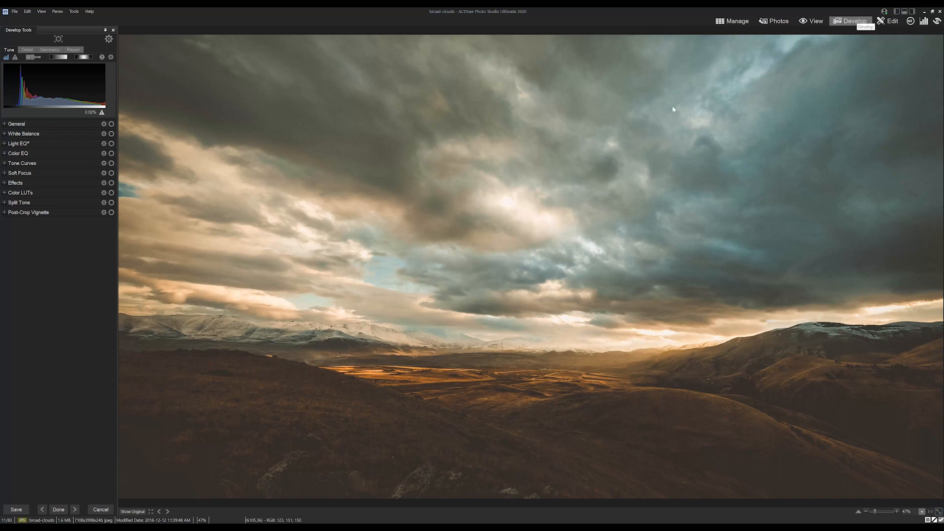
mouse_move(35, 193)
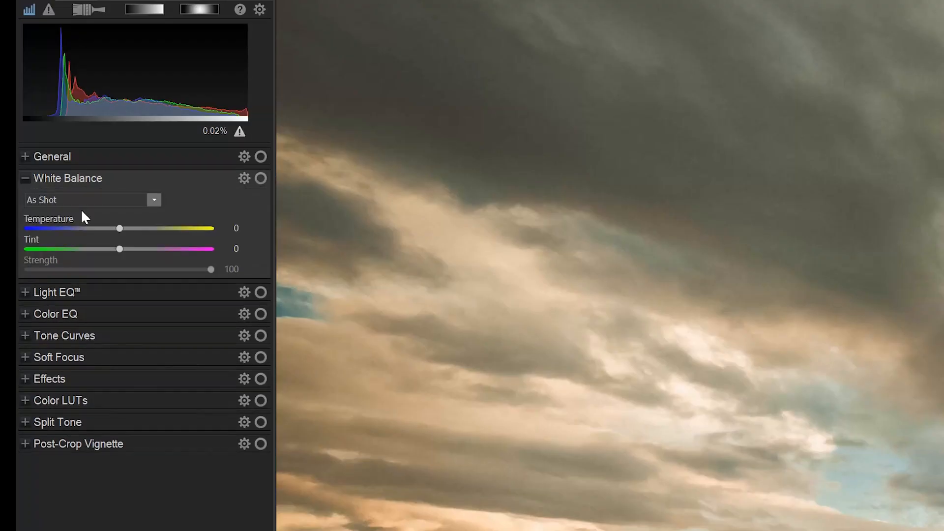
drag(118, 228, 105, 228)
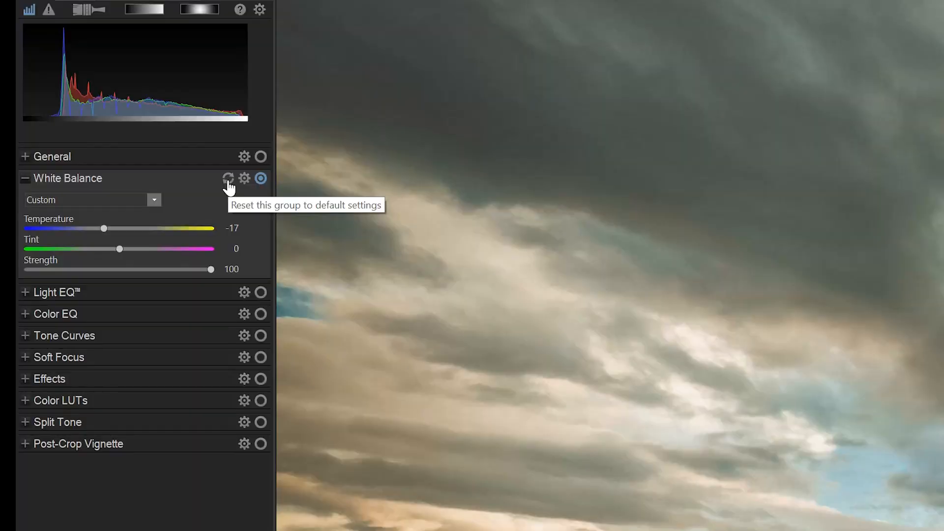
mouse_move(260, 179)
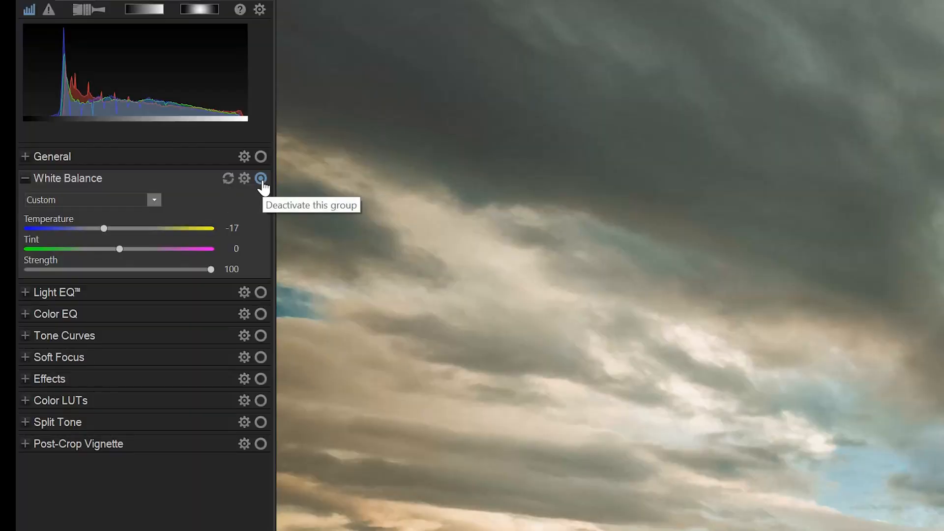
click(259, 179)
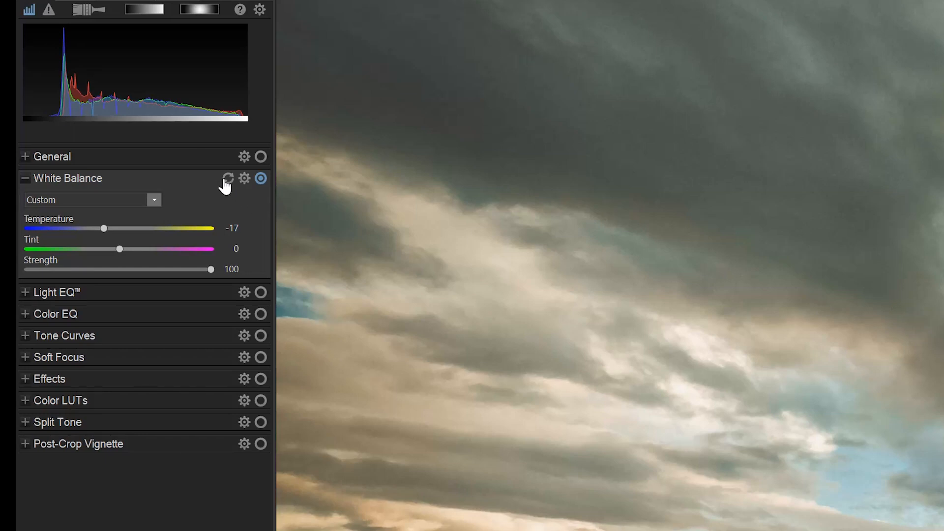
mouse_move(229, 179)
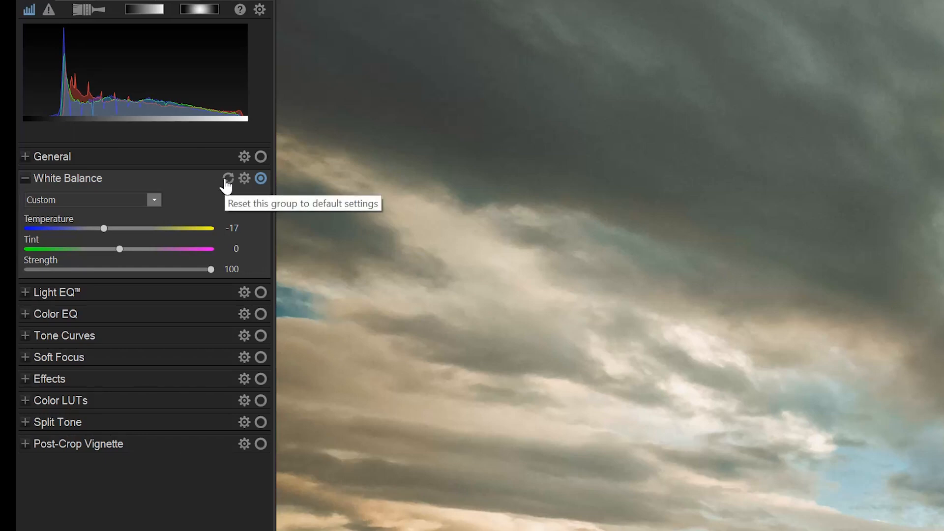
mouse_move(264, 195)
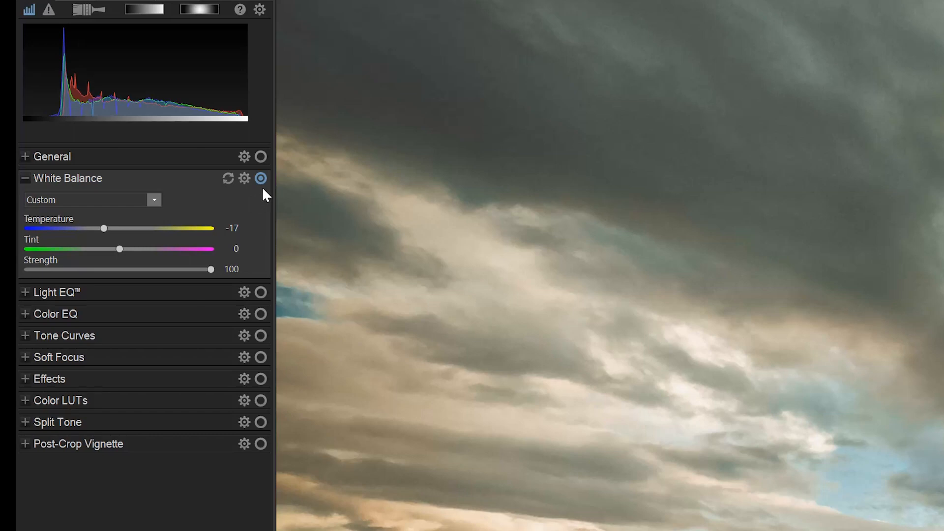
click(260, 178)
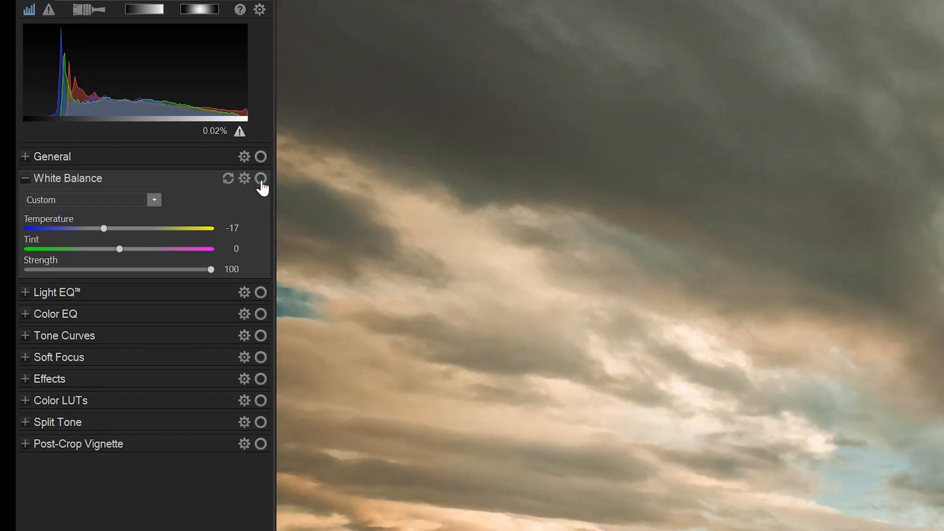
click(261, 179)
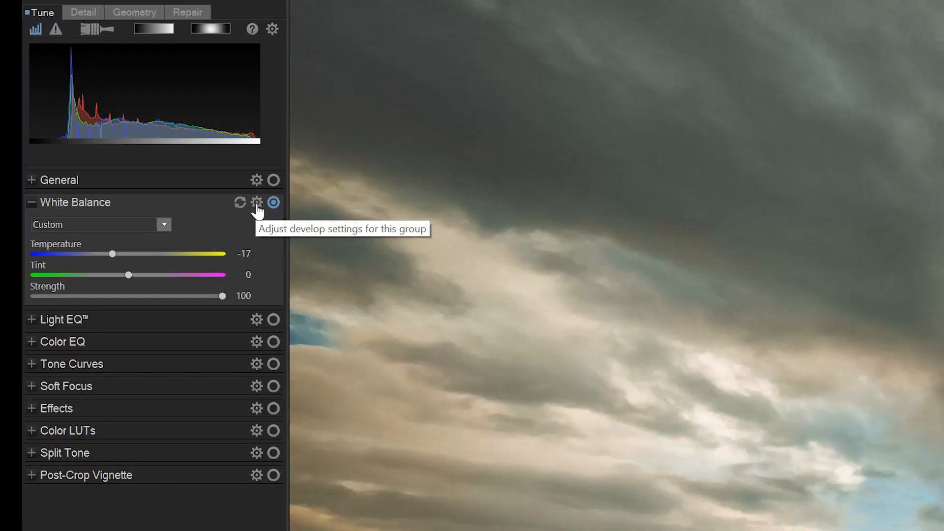
click(257, 203)
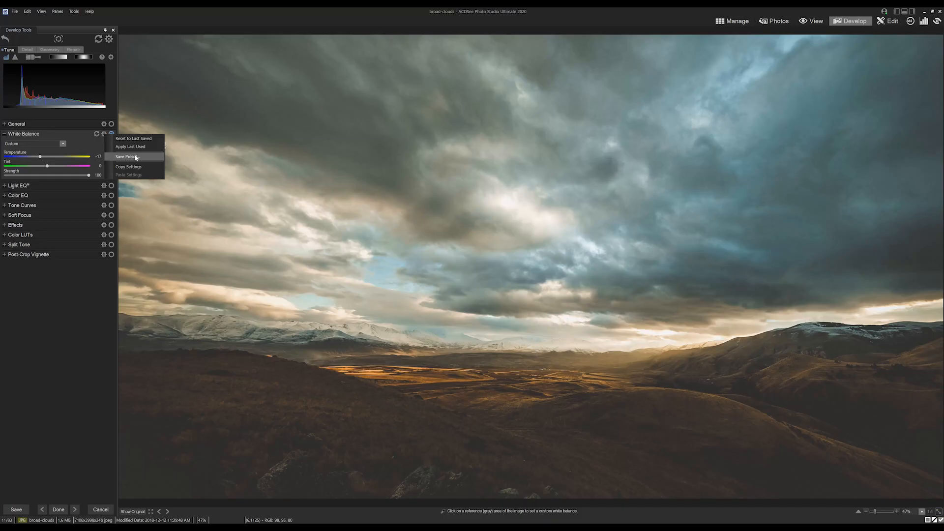
click(129, 157)
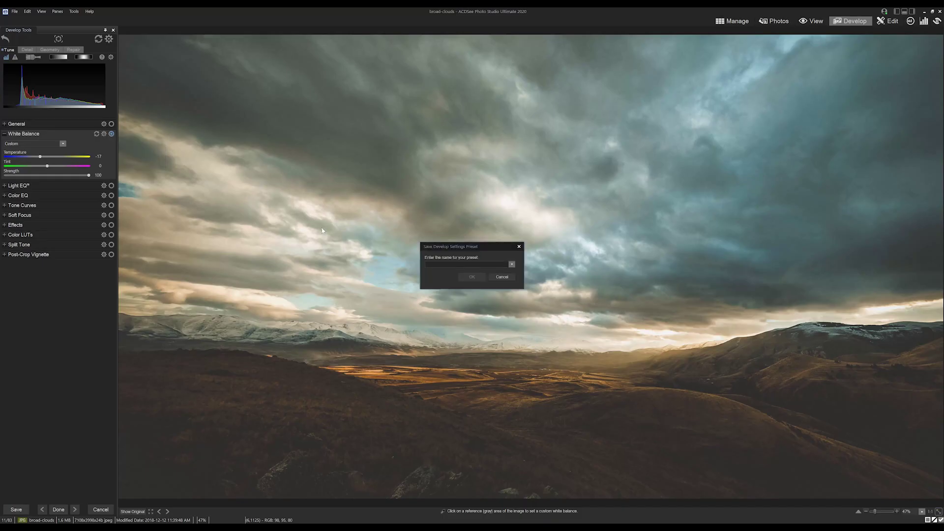
click(501, 277)
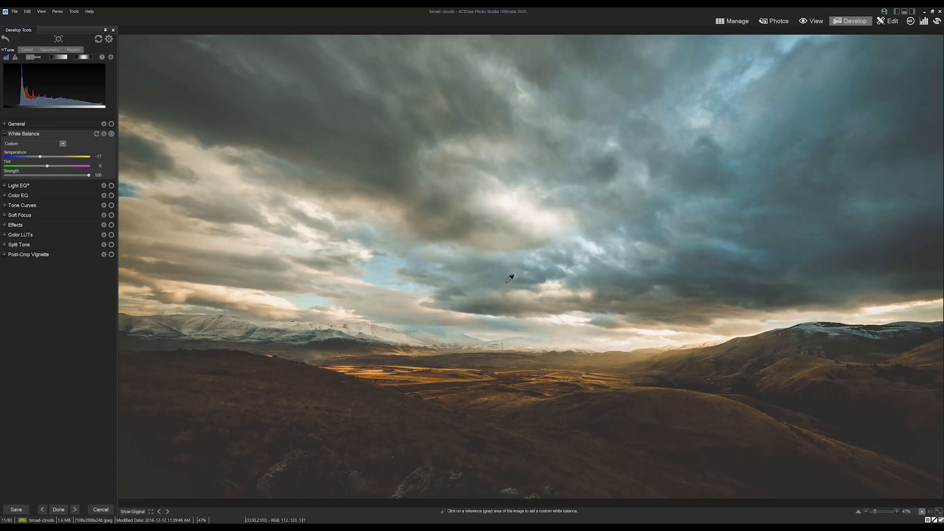
mouse_move(69, 296)
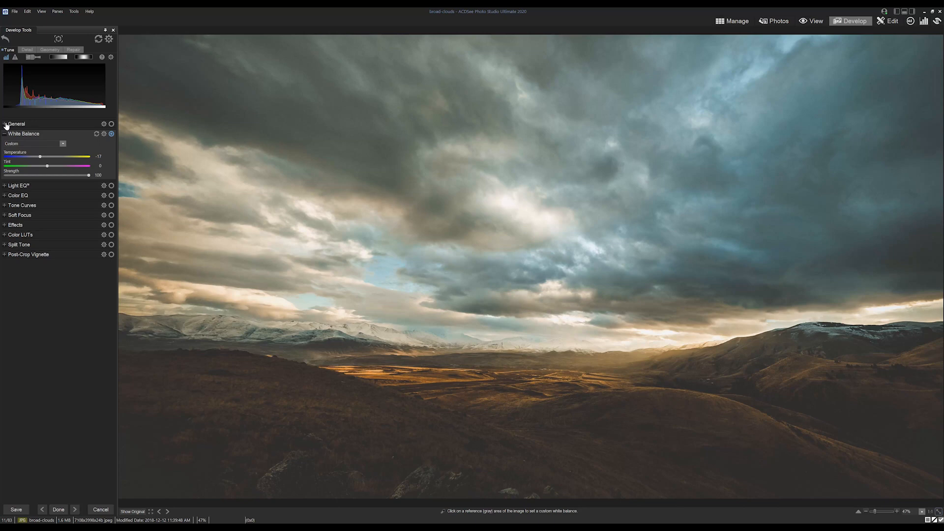
- In Light EQ, lower the first Darkening band and raise the upper Brightening bands
click(16, 186)
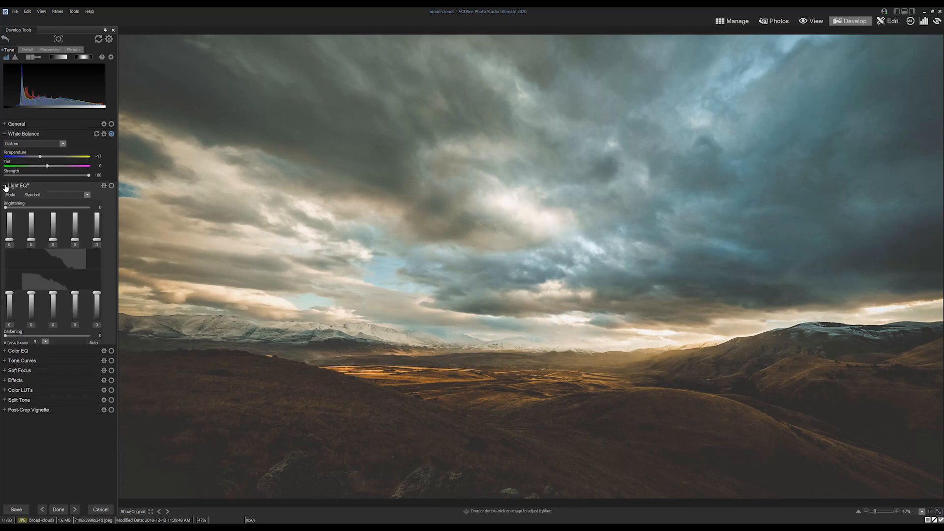
drag(9, 301, 9, 307)
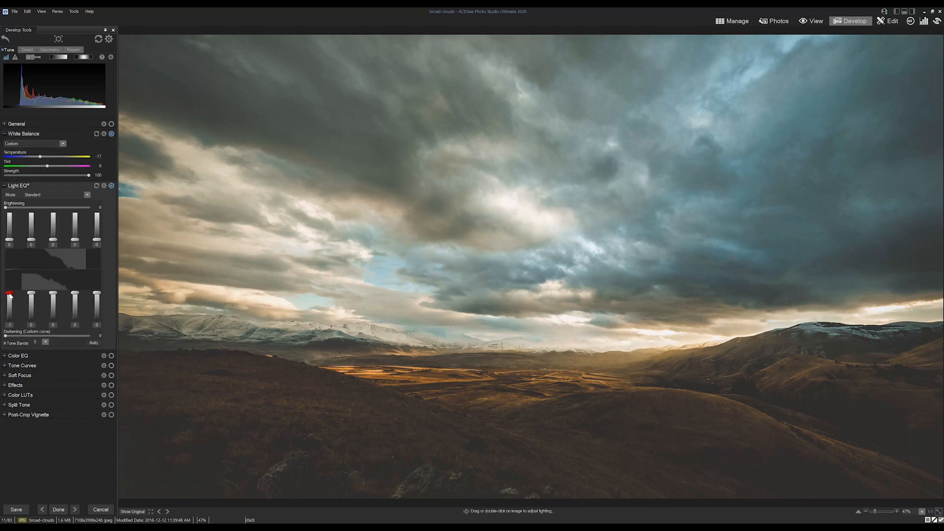
drag(10, 293, 10, 320)
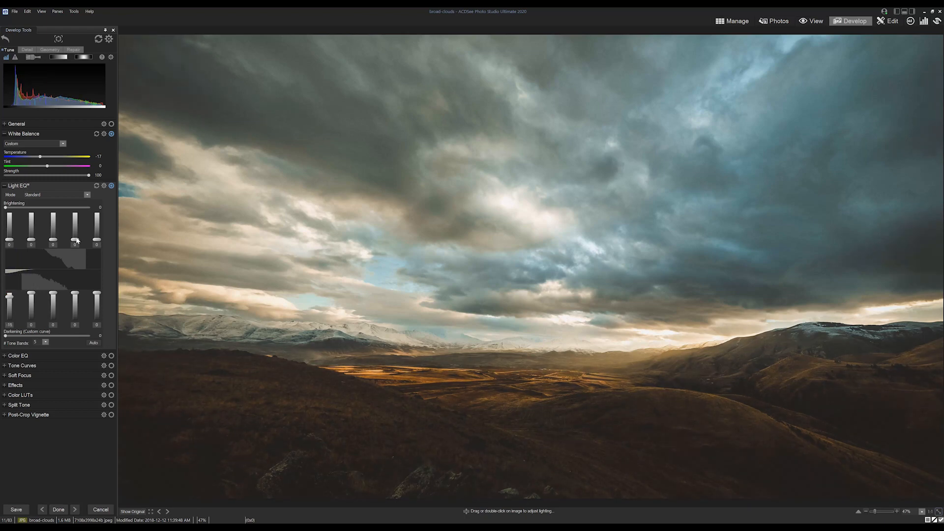
drag(75, 241, 75, 235)
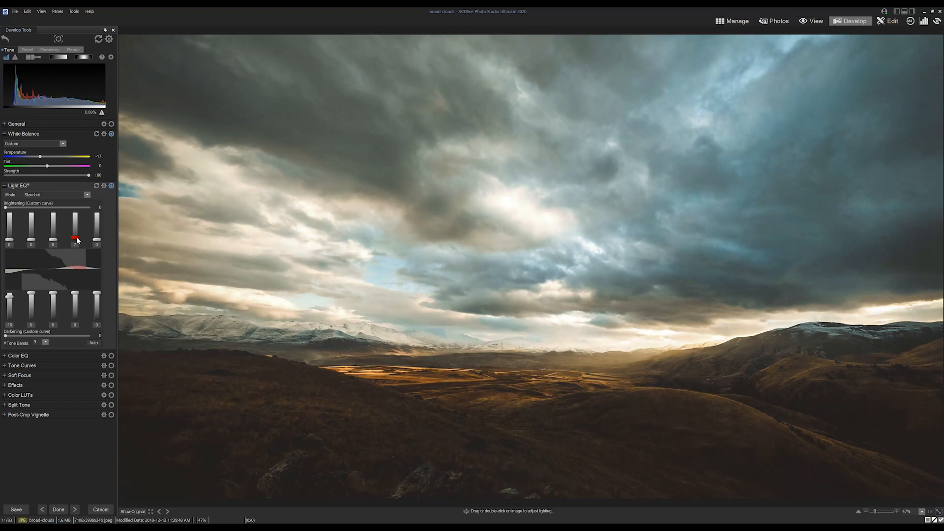
drag(97, 241, 97, 220)
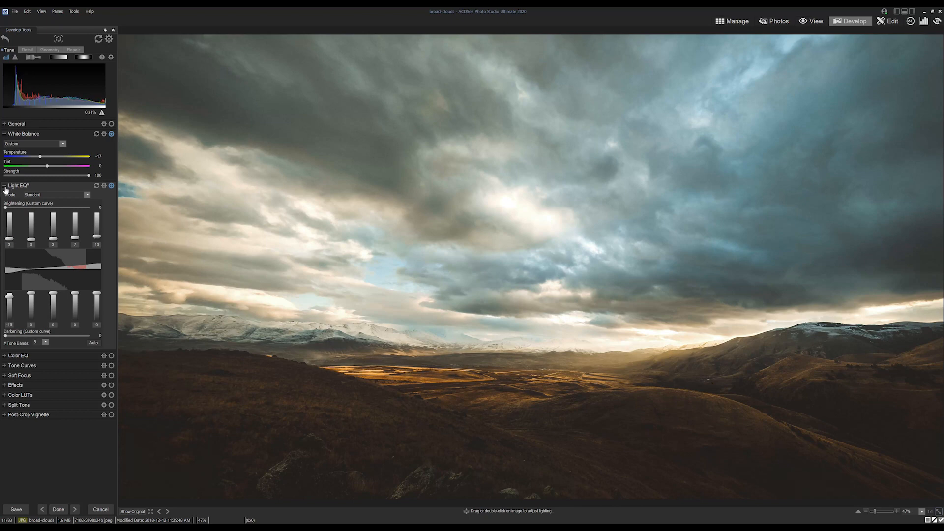
- Set Clarity in the General adjustments to about 40 for punchier cloud detail
click(15, 124)
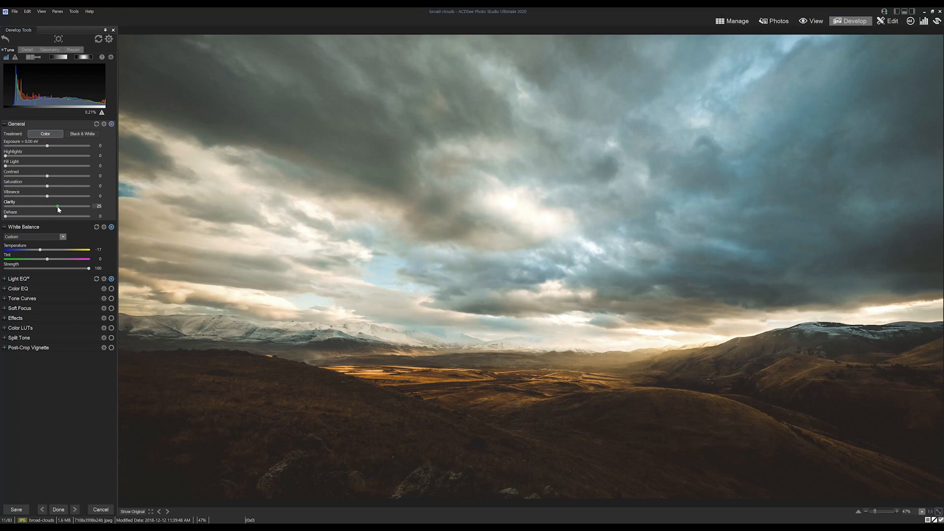
drag(57, 210, 64, 210)
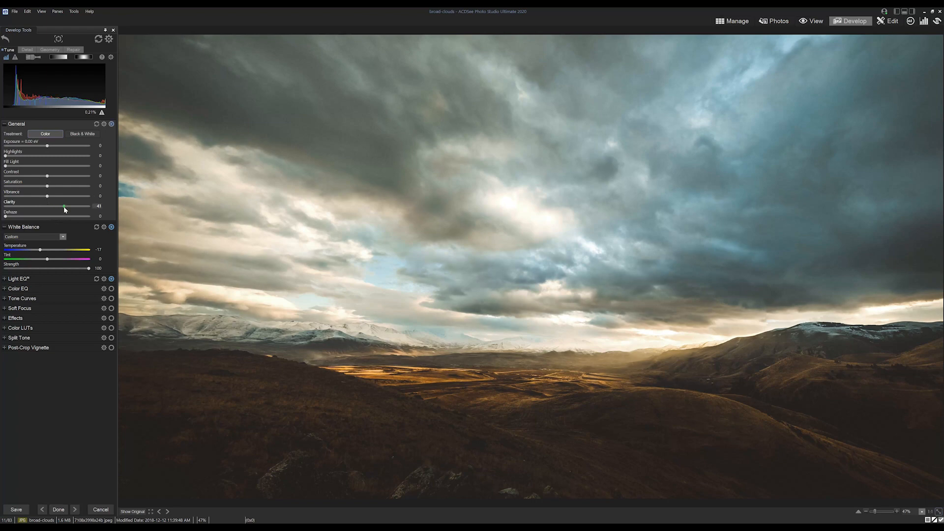
click(4, 124)
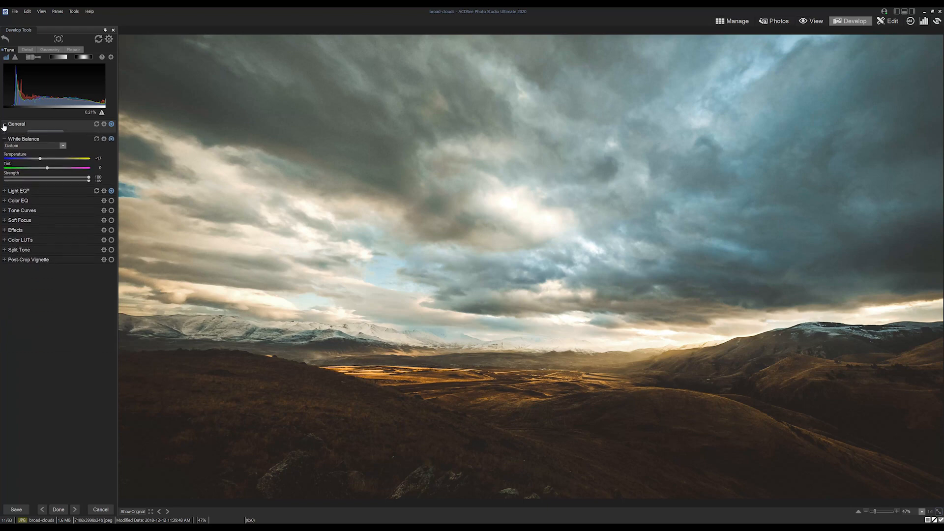
- Add a post-crop vignette that darkens the edges, with feathering 54 and radius 56
click(16, 123)
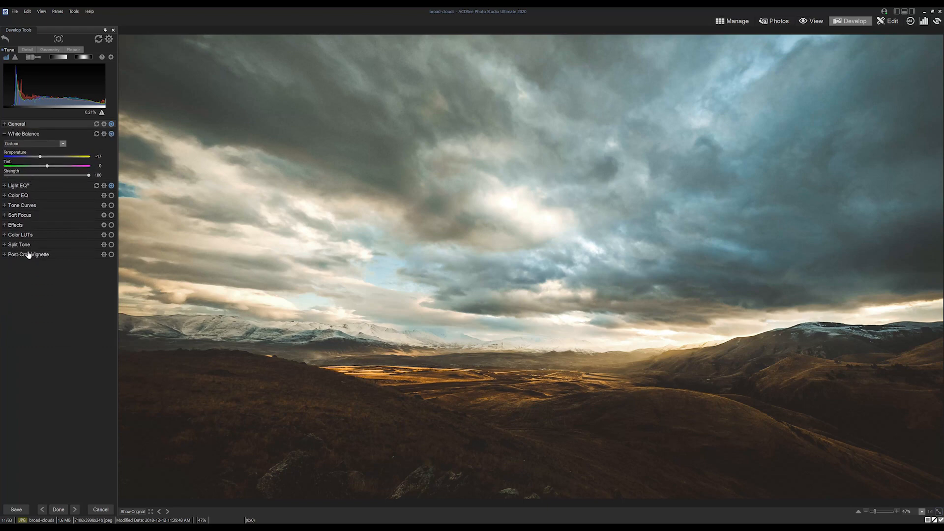
click(28, 254)
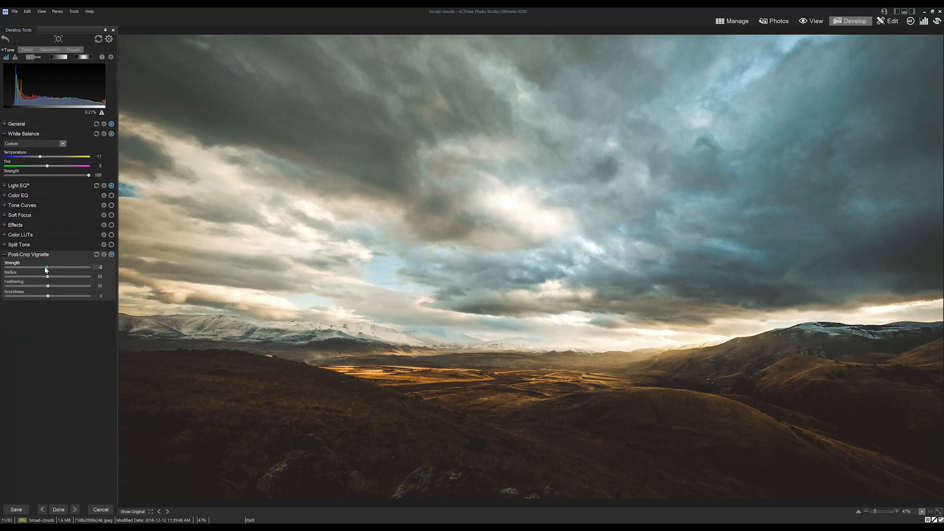
drag(46, 267, 34, 267)
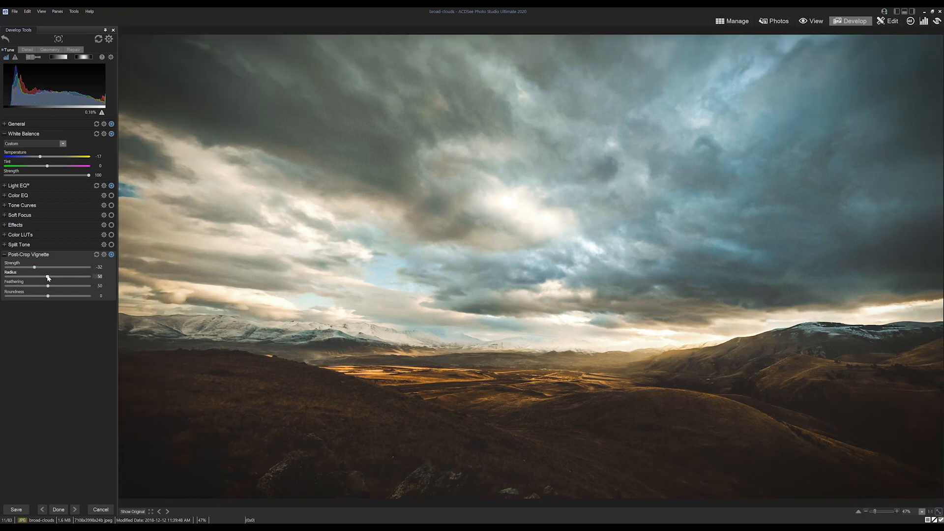
drag(48, 285, 52, 285)
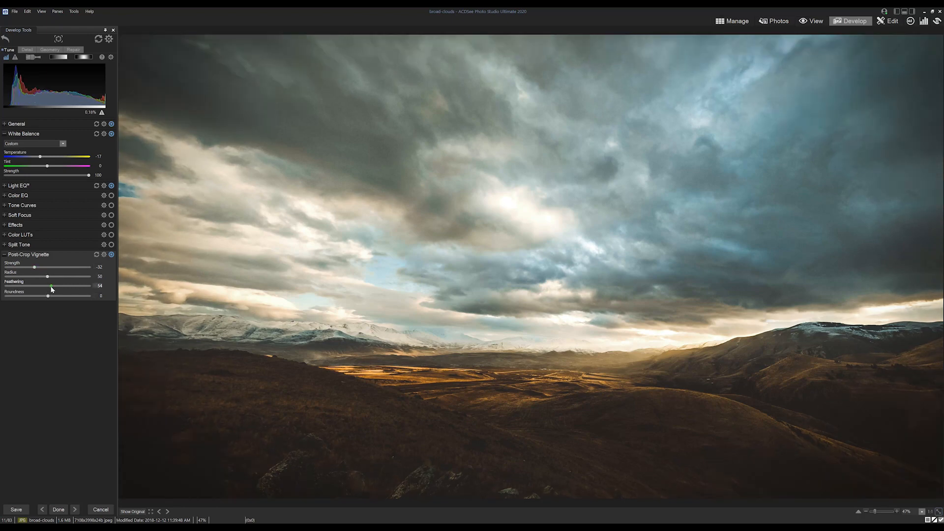
drag(48, 277, 64, 276)
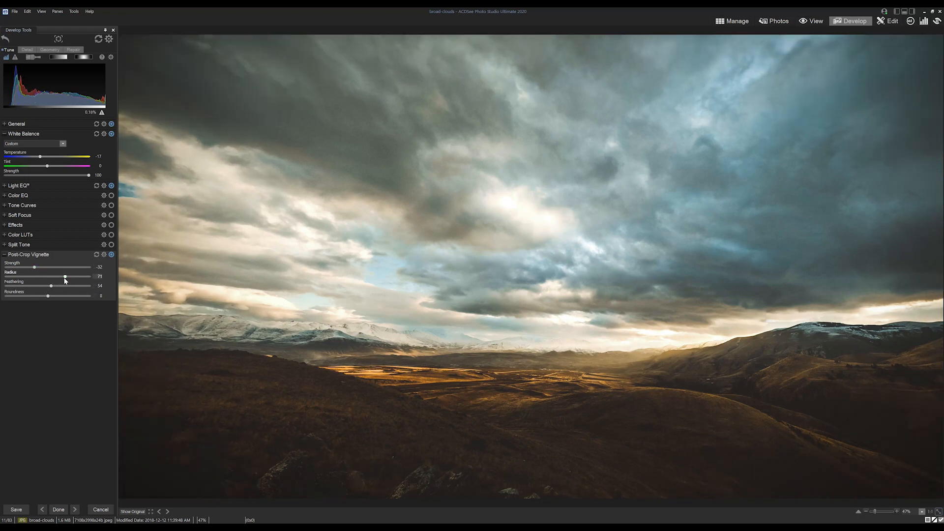
drag(65, 276, 60, 276)
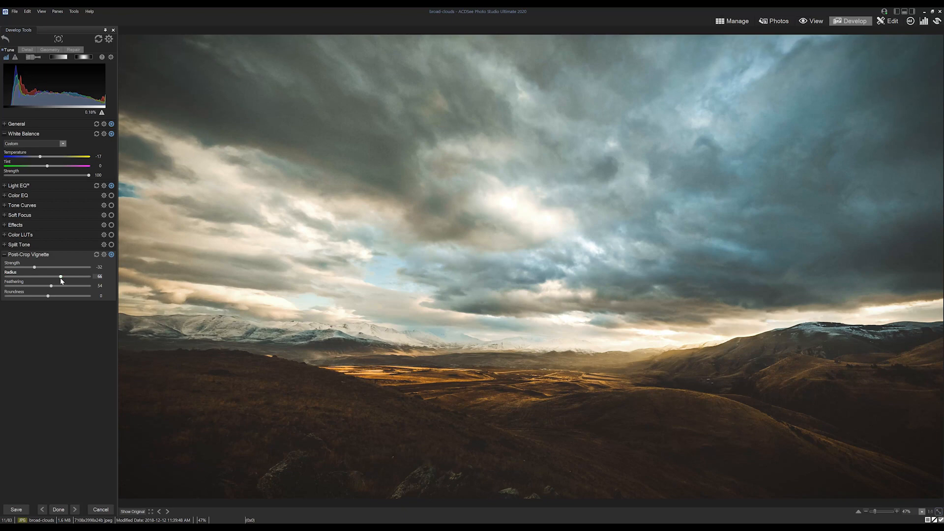
click(5, 133)
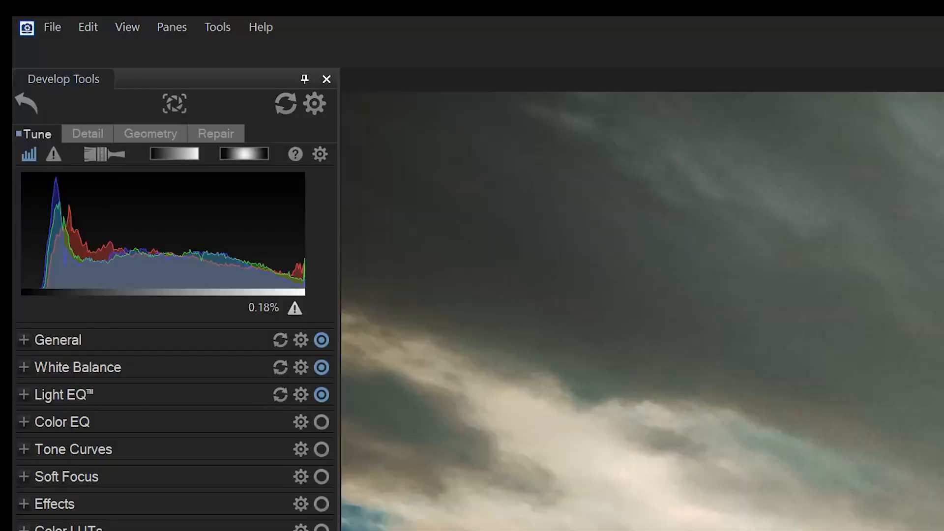
mouse_move(316, 105)
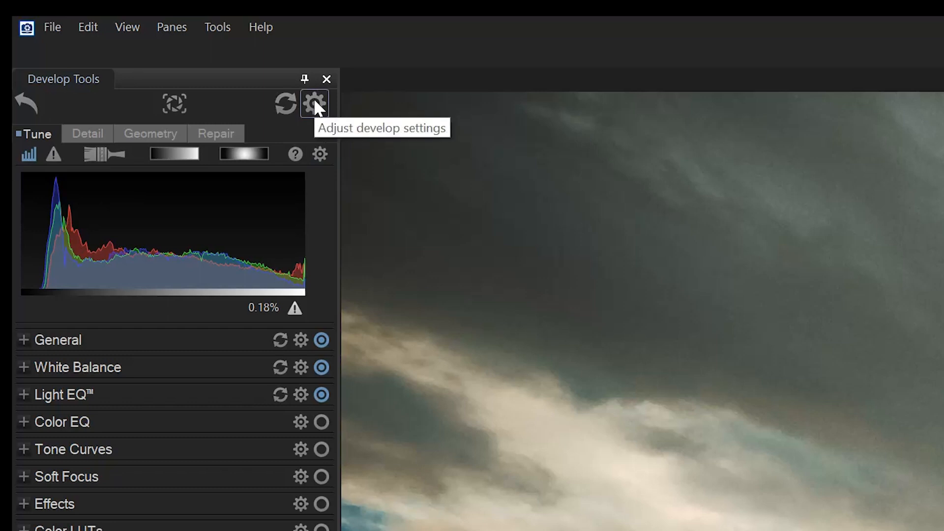
- Choose Save Preset from the develop settings gear menu
click(315, 104)
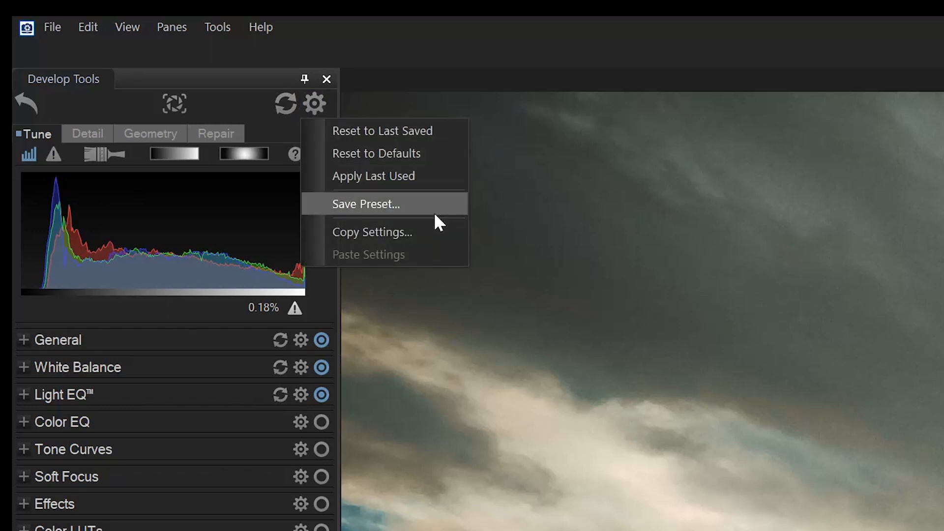
click(366, 205)
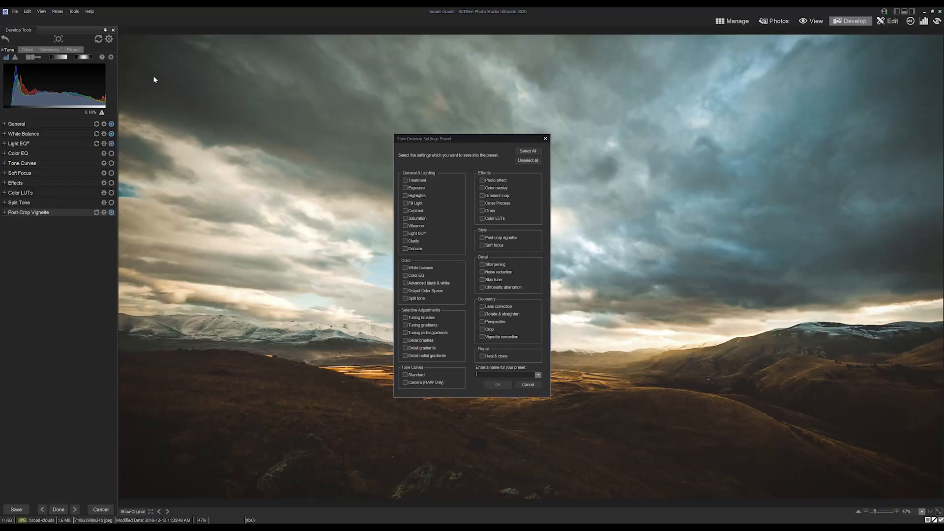
mouse_move(464, 131)
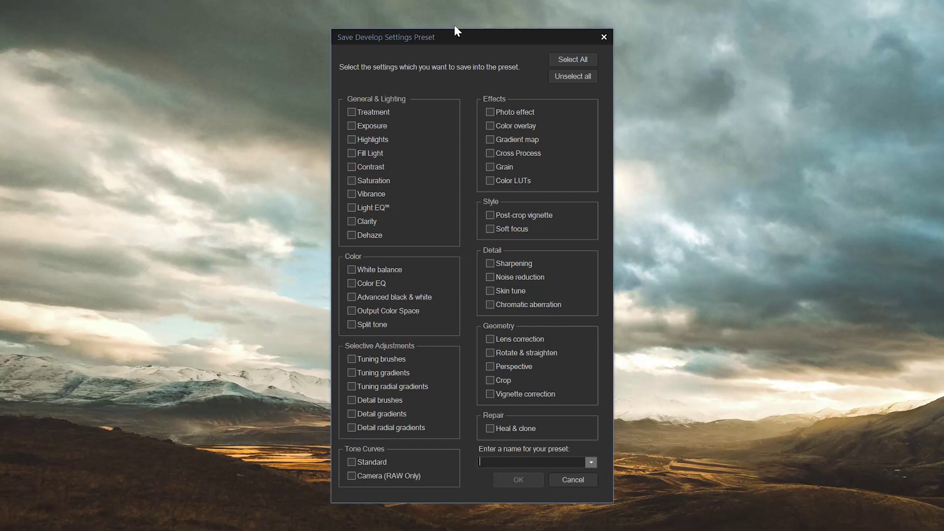
mouse_move(488, 59)
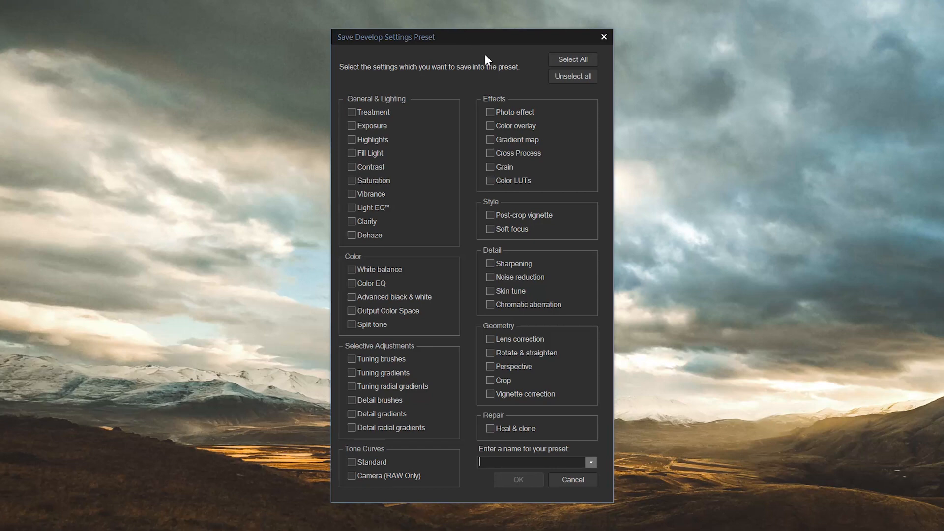
- Clear all categories, then tick Contrast, Light EQ, White balance and Vignette correction
click(573, 60)
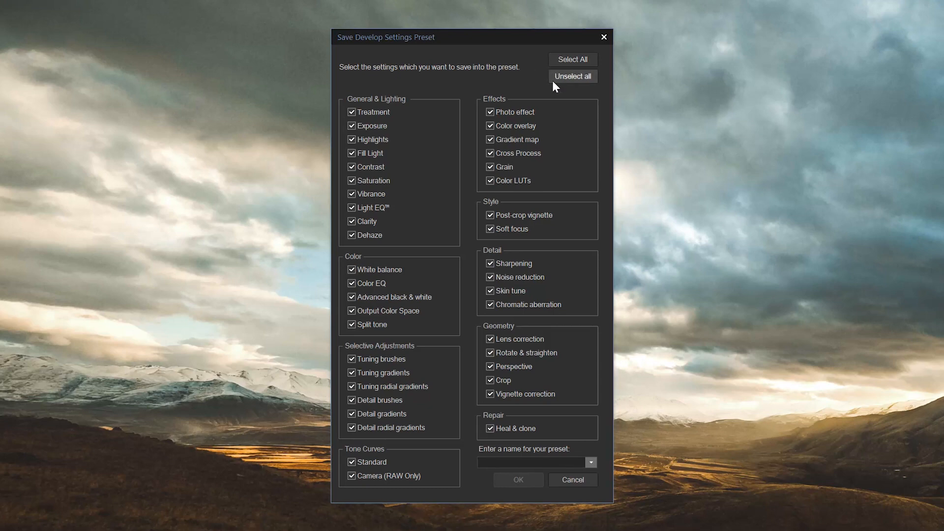
click(573, 76)
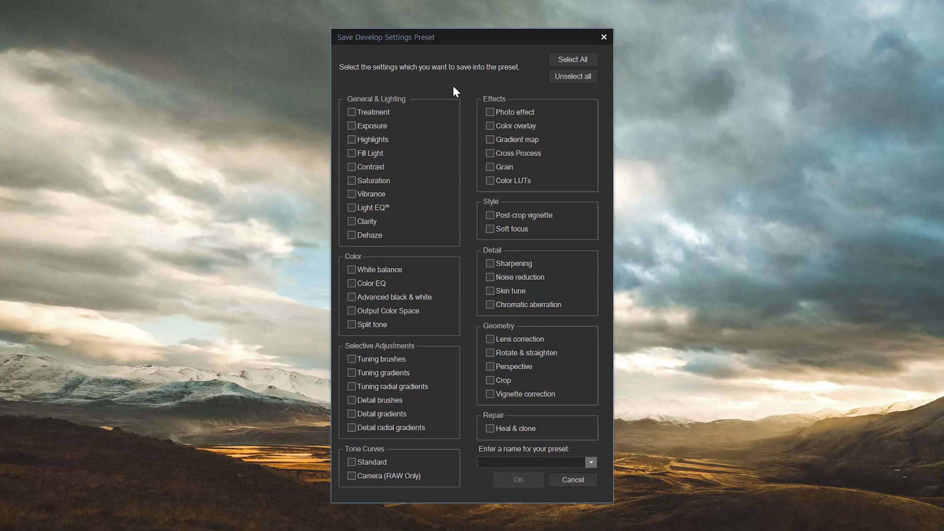
click(352, 166)
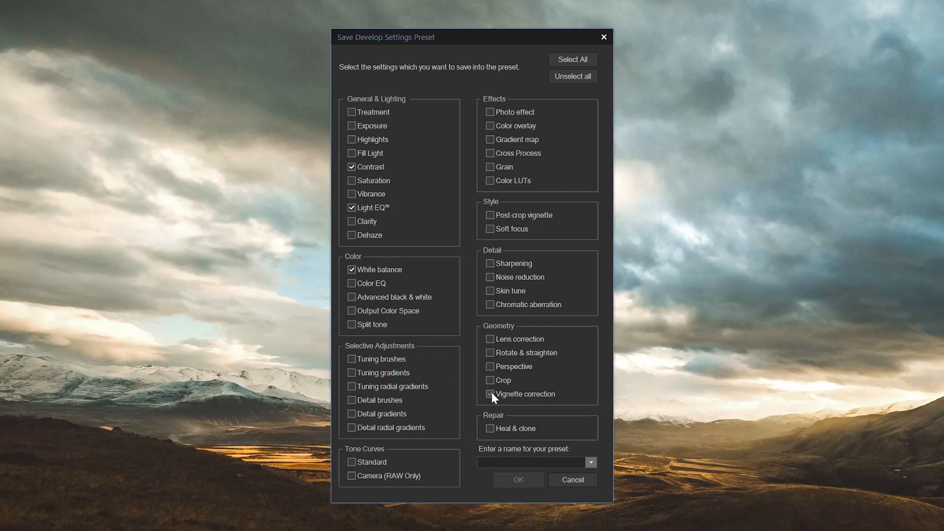
click(490, 394)
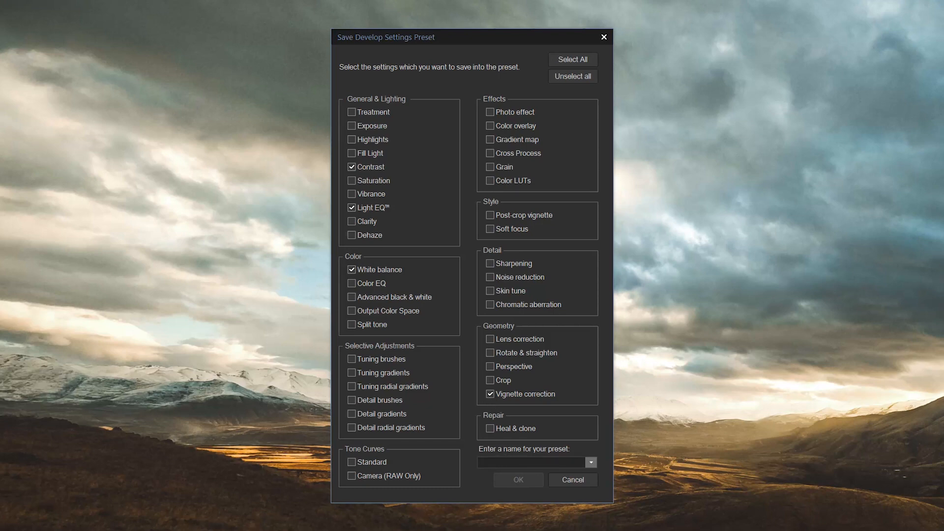
- Name the preset 'Warmth & Highlights' and confirm saving it
text(Warmth &)
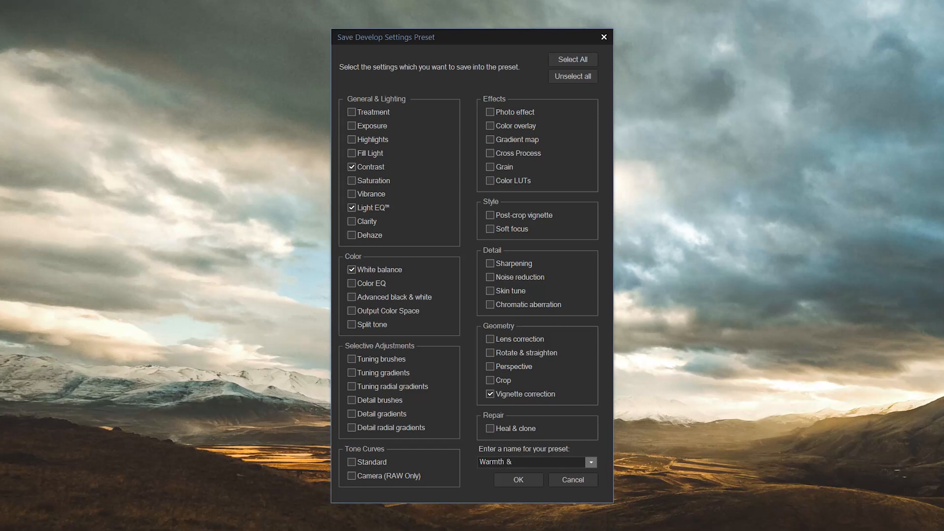
text(Highlights)
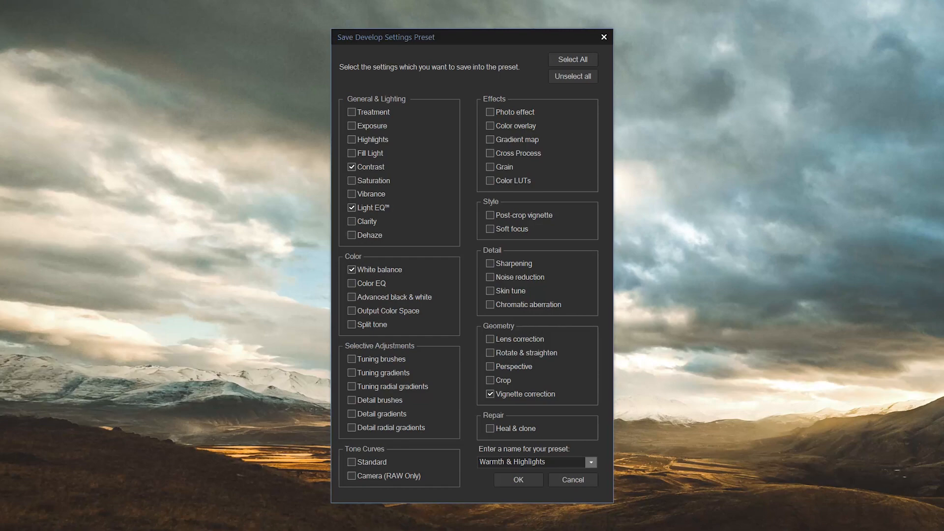
click(518, 480)
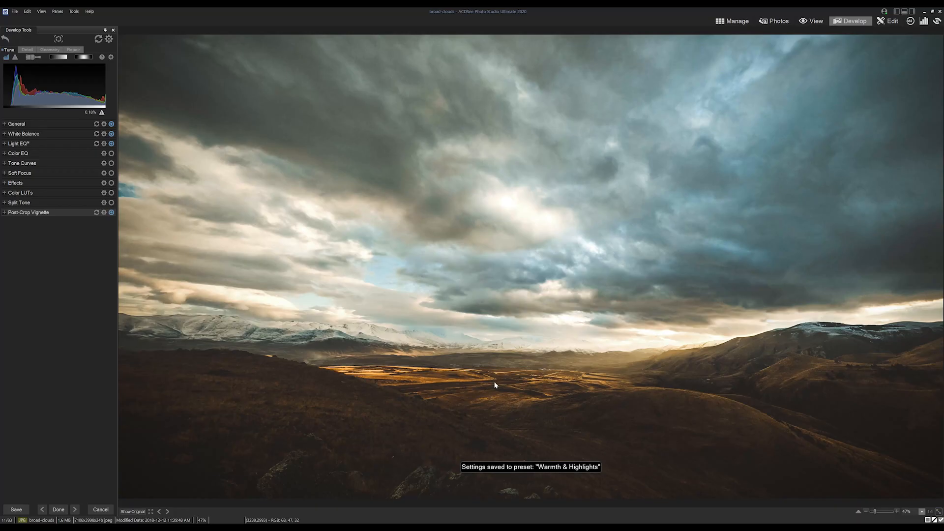
mouse_move(718, 41)
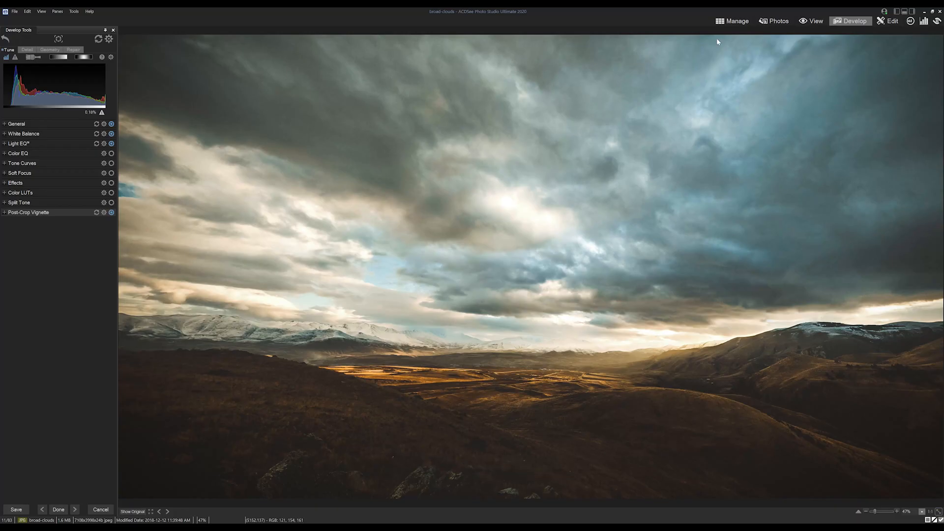
- In Manage mode, run Batch Develop on the selected photos with Warmth & Highlights
click(733, 21)
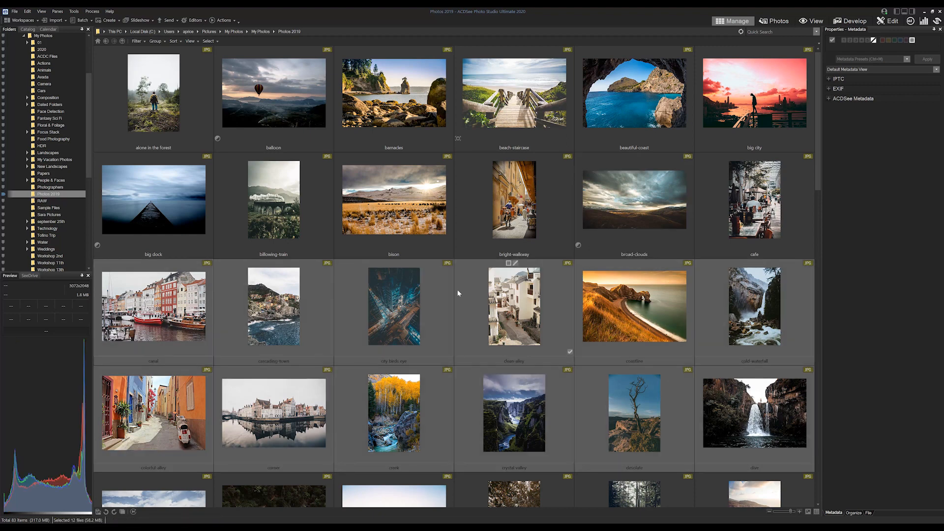
click(80, 20)
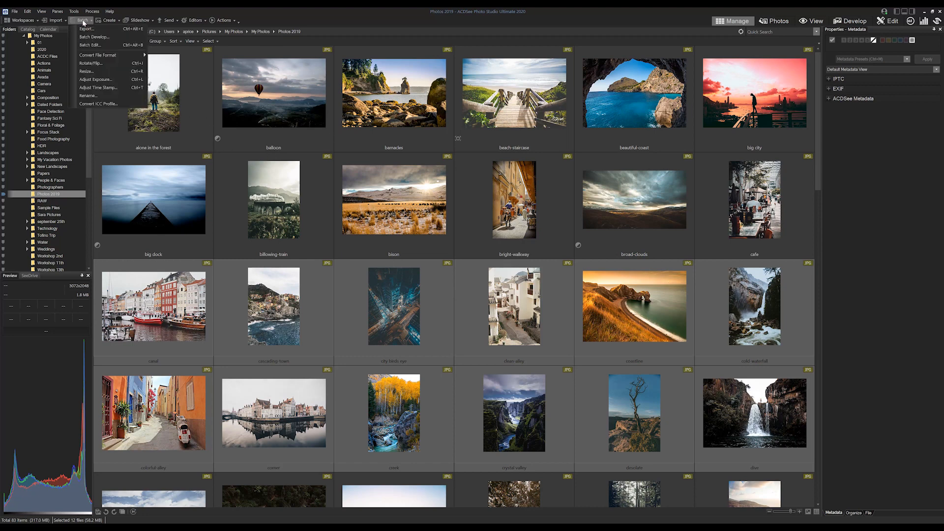
click(94, 37)
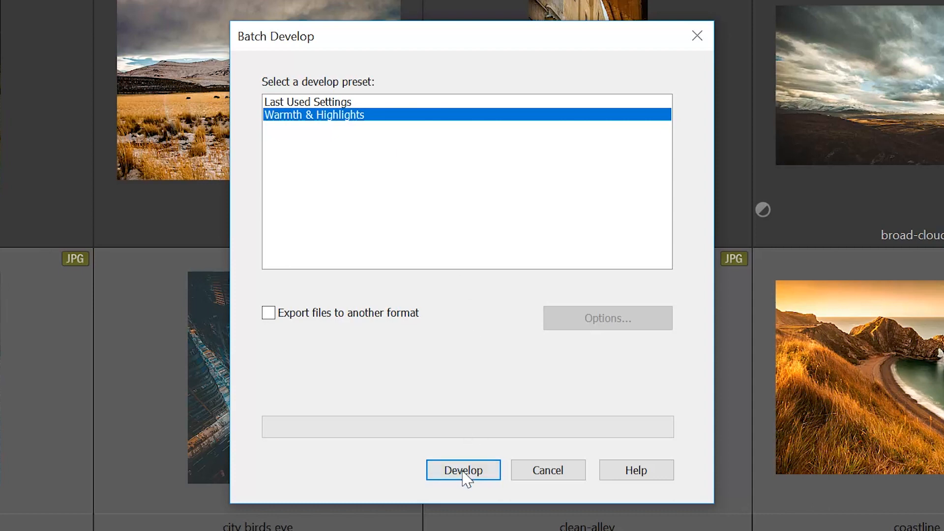
click(464, 471)
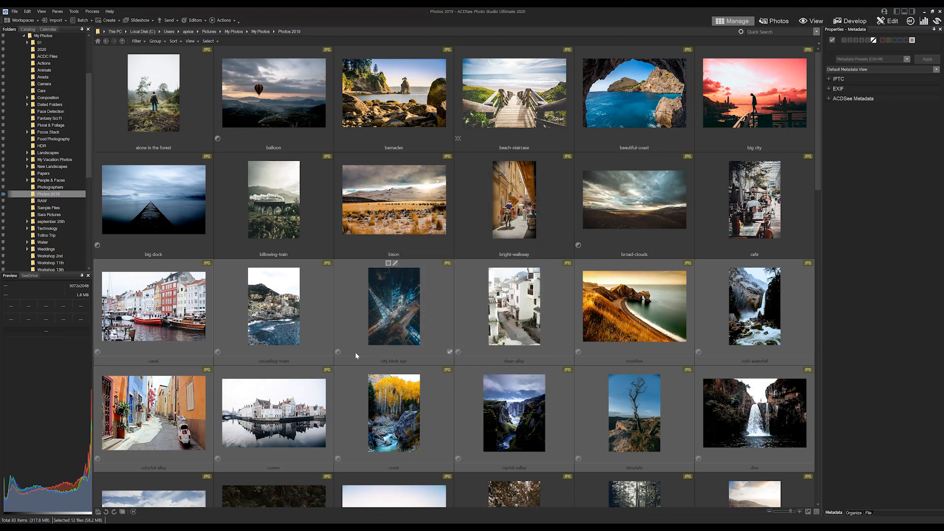
mouse_move(338, 355)
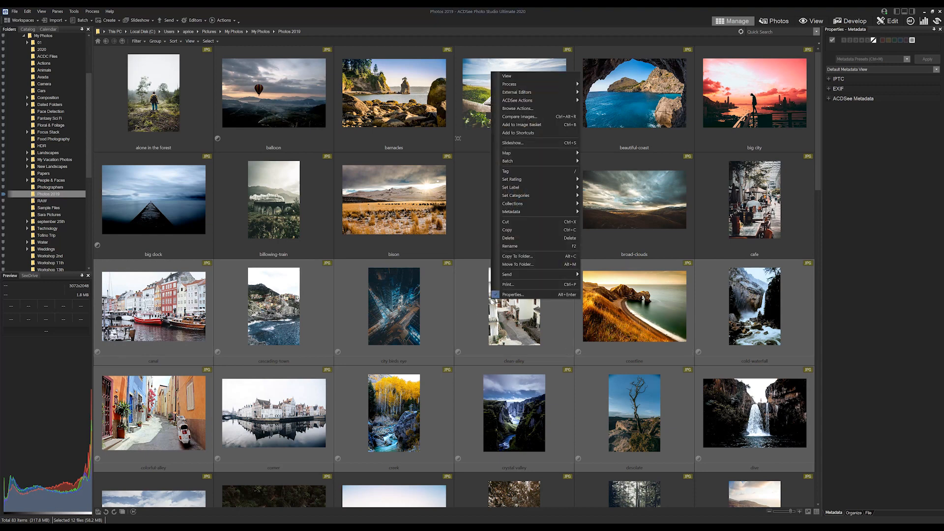
mouse_move(509, 84)
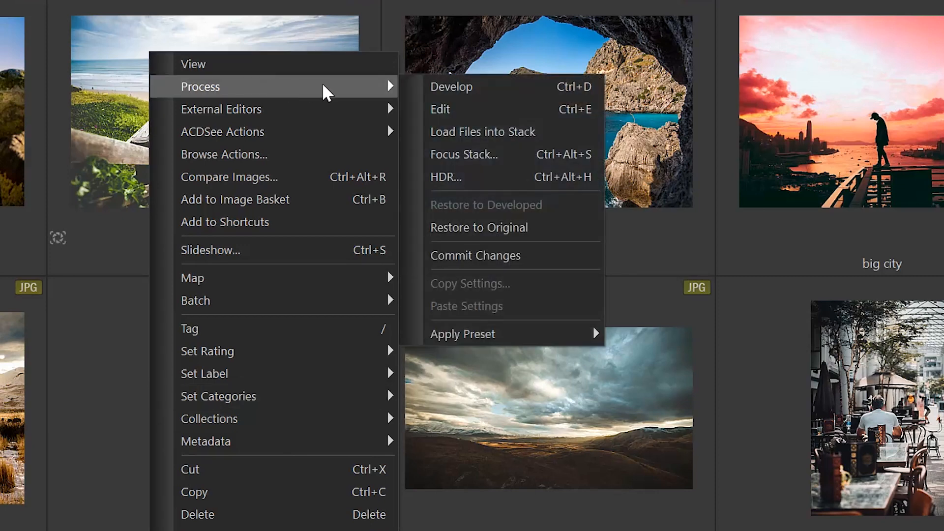
mouse_move(505, 234)
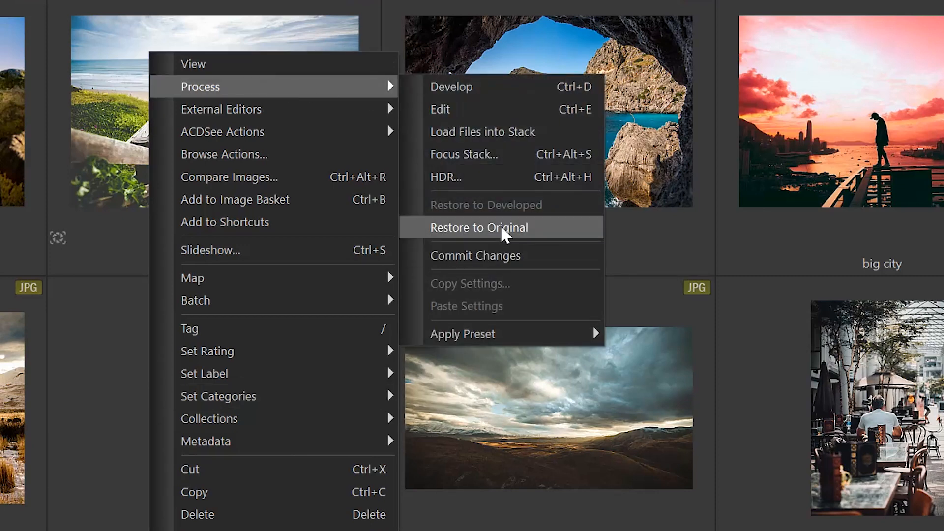
- Restore the selected photos to their originals, then select the broad-clouds thumbnail
click(478, 227)
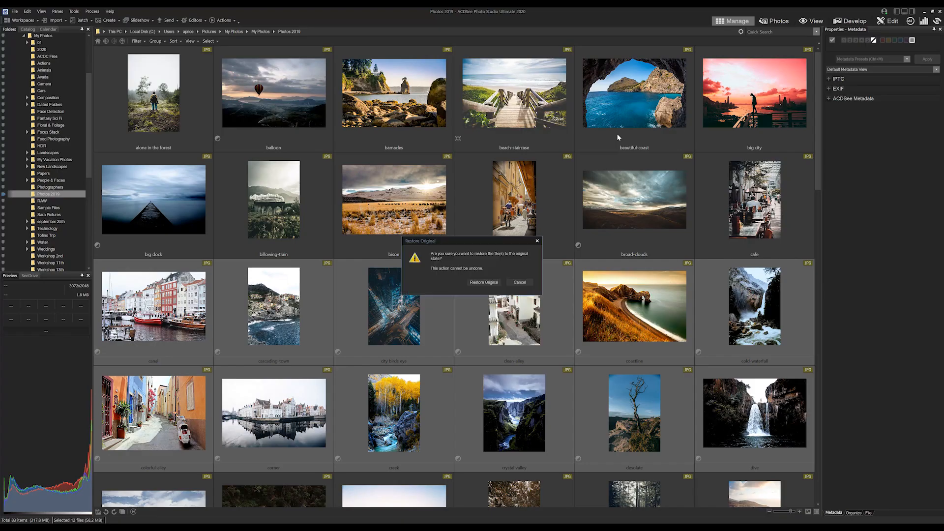
click(484, 283)
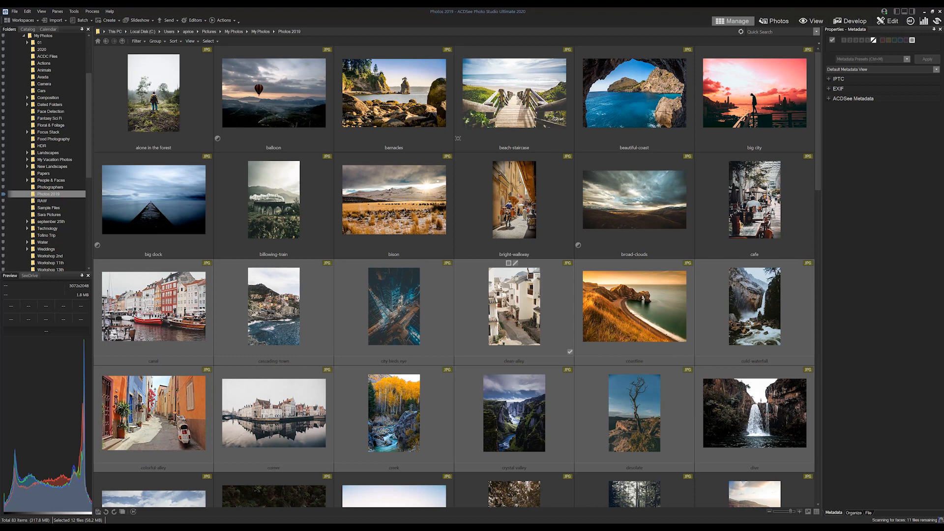
click(634, 200)
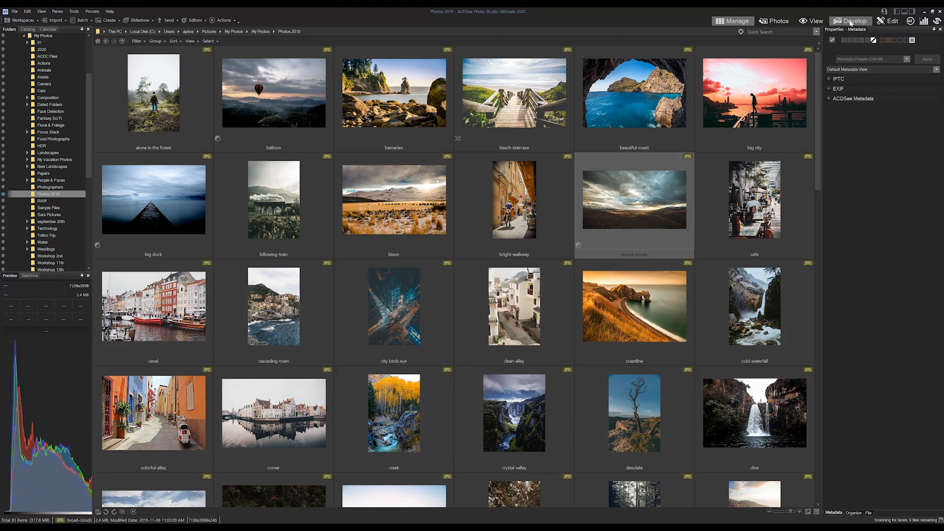
- Reopen the broad-clouds landscape in Develop mode and expand the Color LUTs group
click(851, 21)
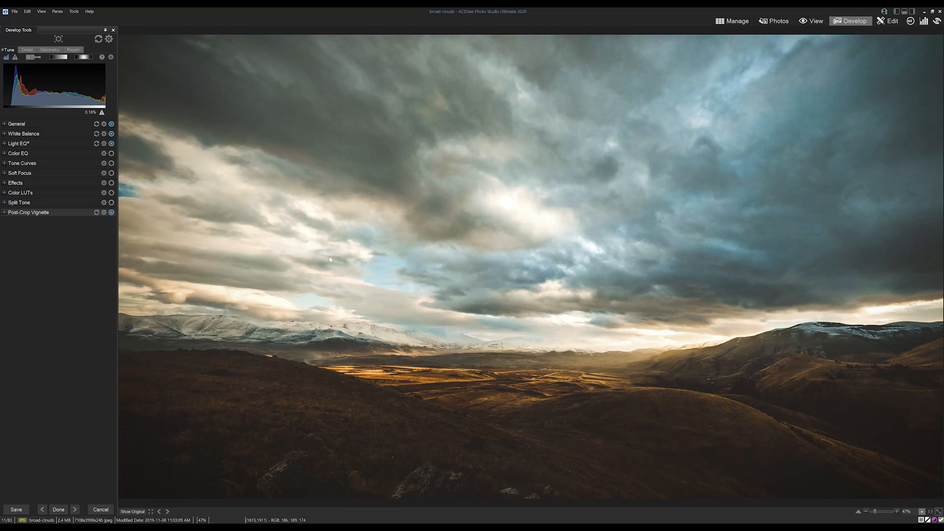
click(131, 511)
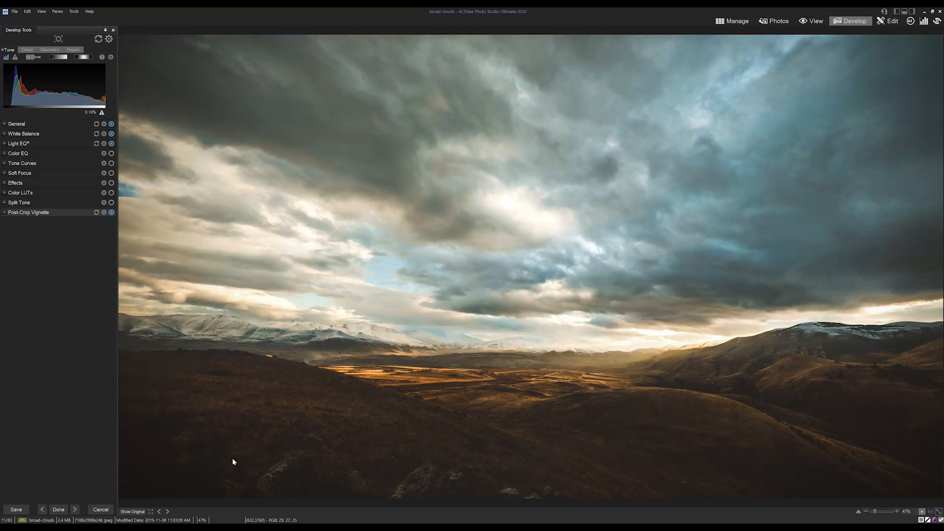
mouse_move(376, 292)
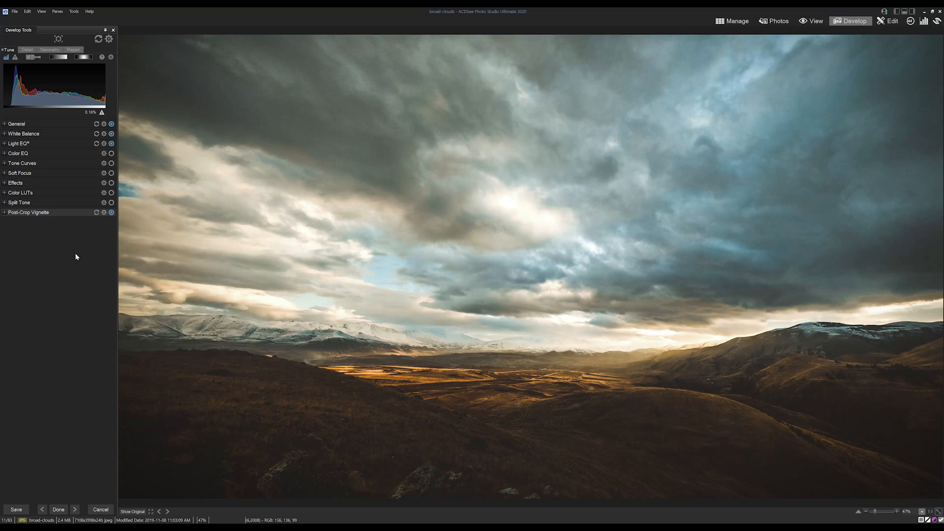
click(21, 193)
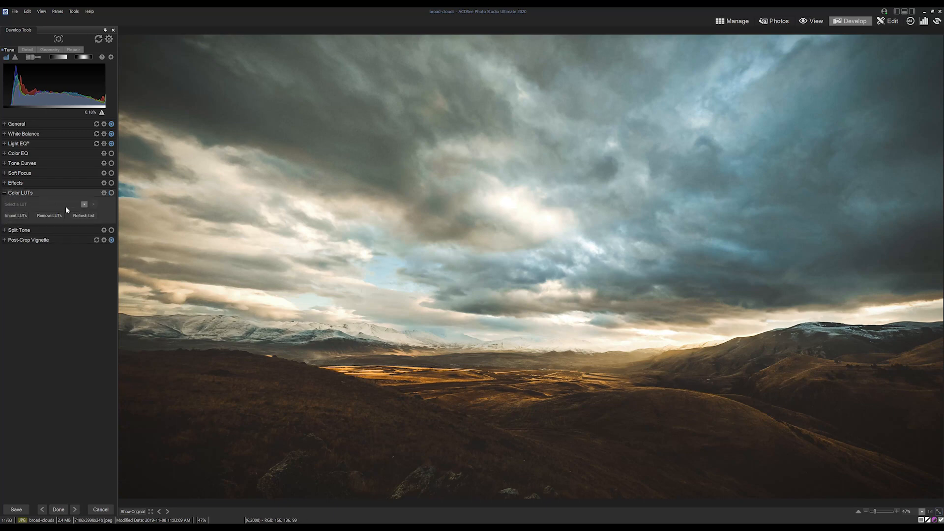